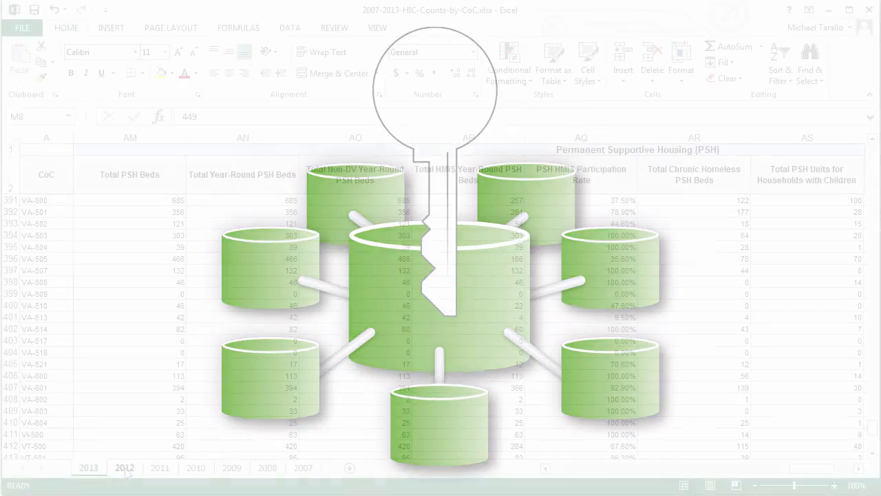
Step: Review the 2011, 2010 and 2012 yearly sheets, ending on the 2010 sheet
{"action": "left_click", "coordinate": [160, 468]}
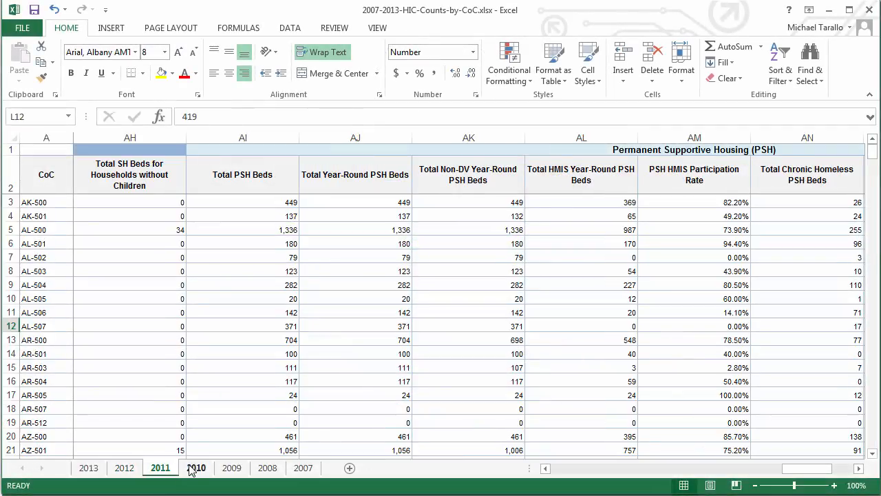
{"action": "left_click", "coordinate": [195, 468]}
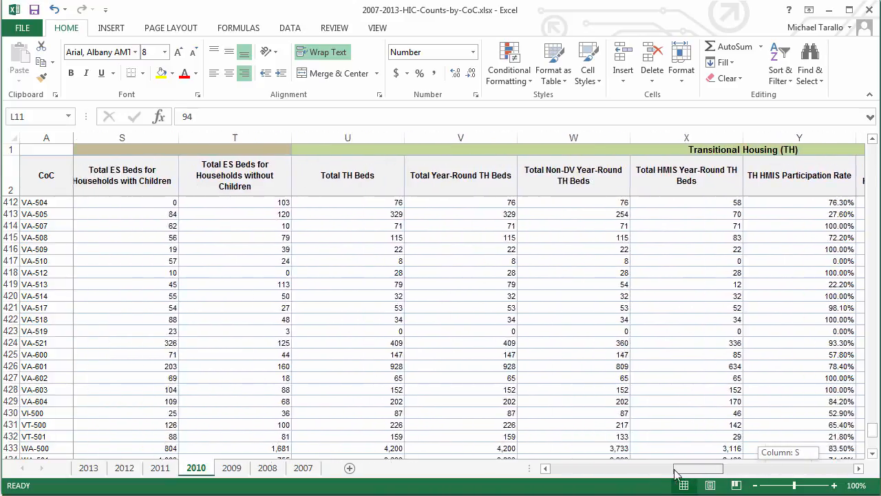
{"action": "left_click", "coordinate": [124, 469]}
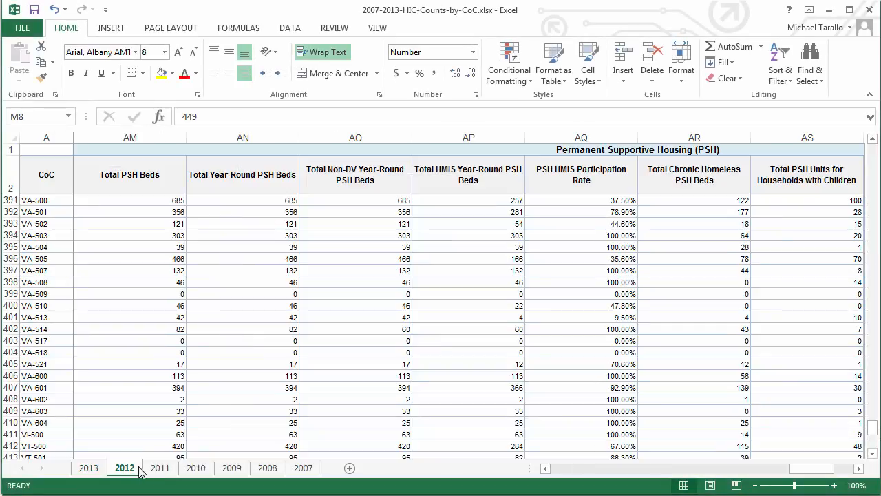
{"action": "left_click", "coordinate": [160, 468]}
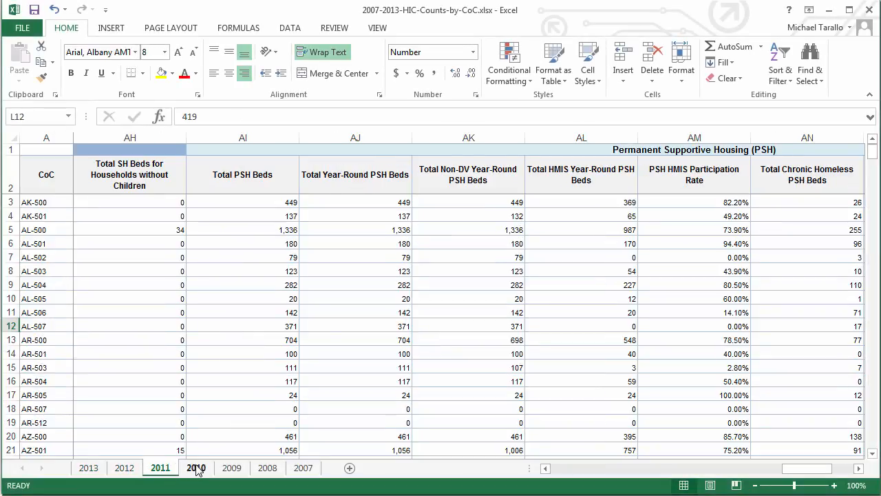
{"action": "left_click", "coordinate": [196, 468]}
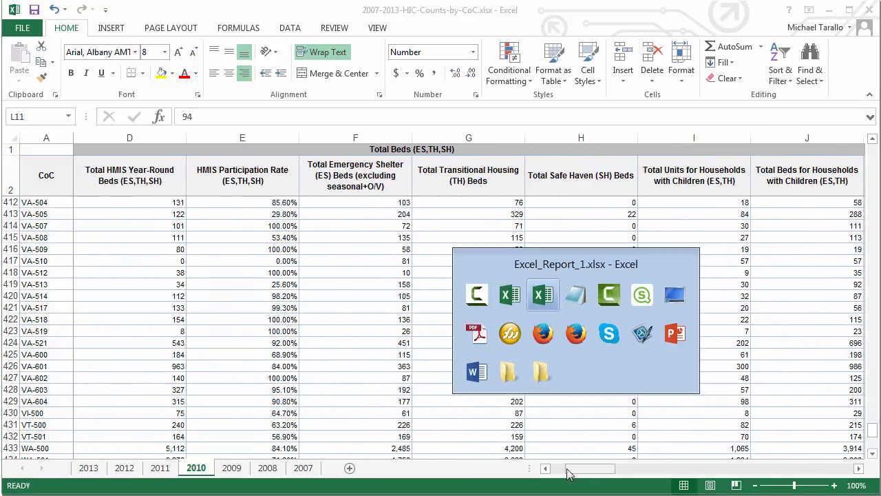
Step: Switch to Excel_Report_1.xlsx and compare its Northern and Southern sheets
{"action": "left_click", "coordinate": [543, 295]}
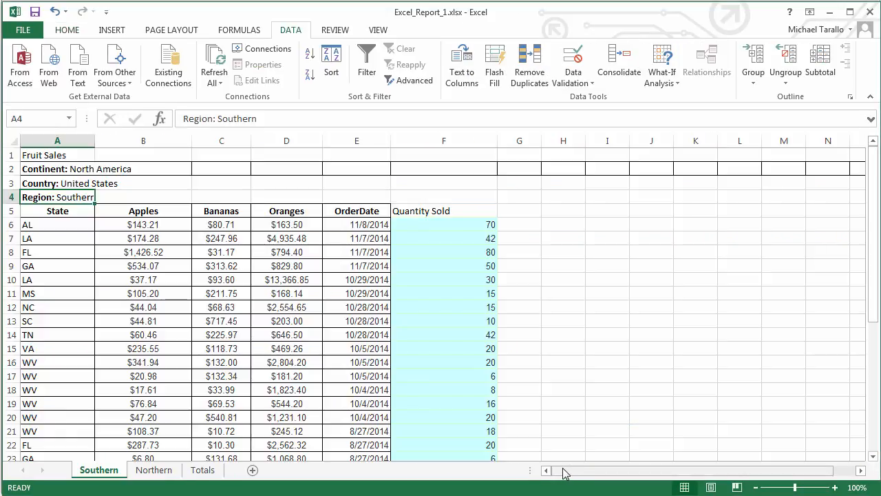
{"action": "left_click", "coordinate": [152, 469]}
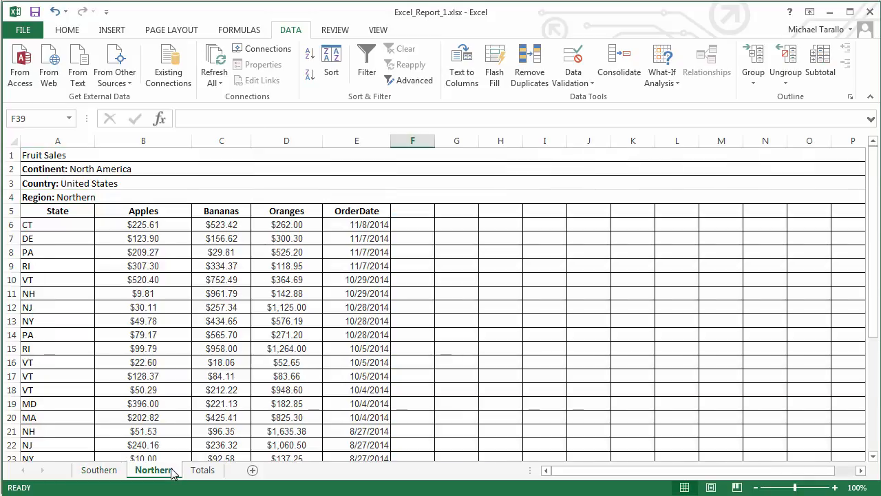
{"action": "left_click", "coordinate": [98, 470]}
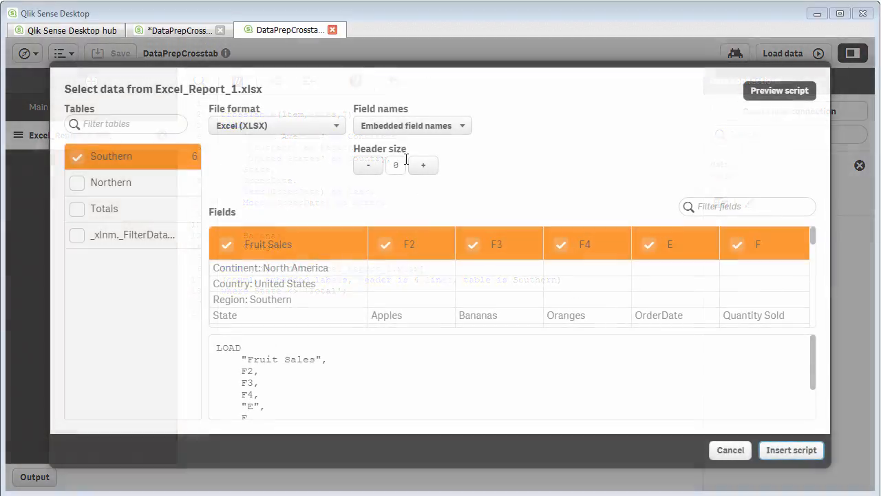
{"action": "left_click", "coordinate": [423, 165]}
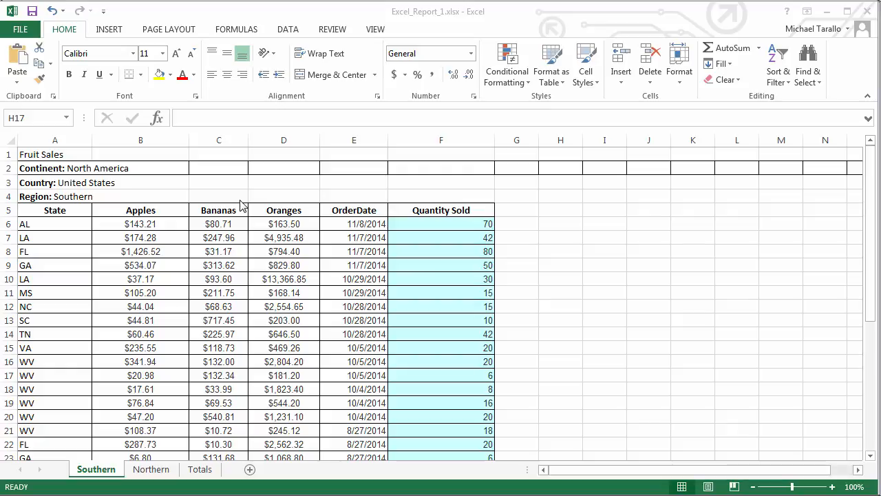
{"action": "mouse_move", "coordinate": [193, 220]}
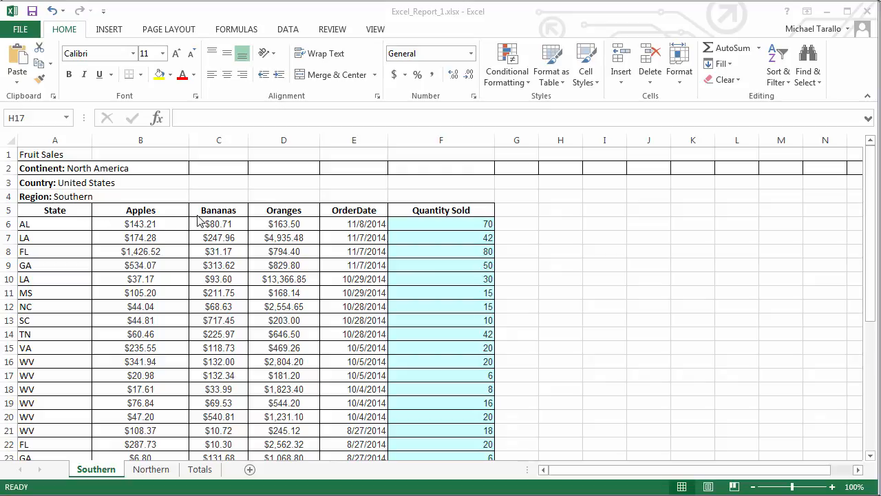
{"action": "mouse_move", "coordinate": [179, 218]}
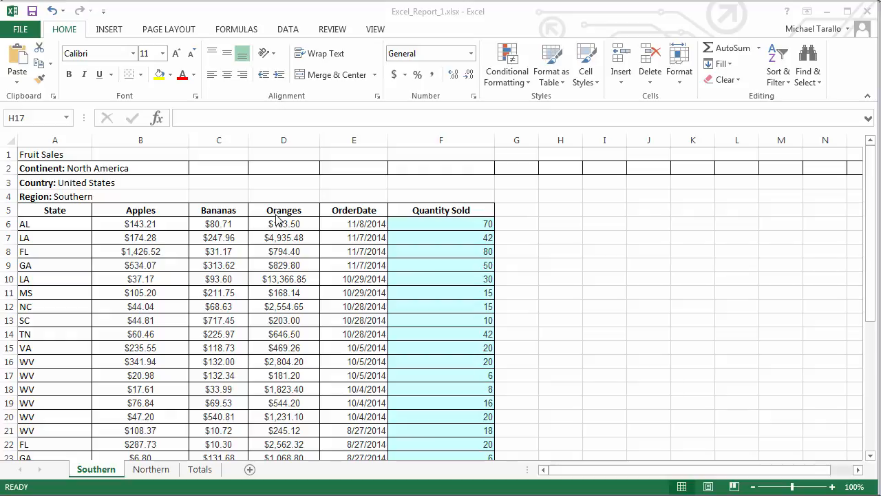
{"action": "mouse_move", "coordinate": [68, 227]}
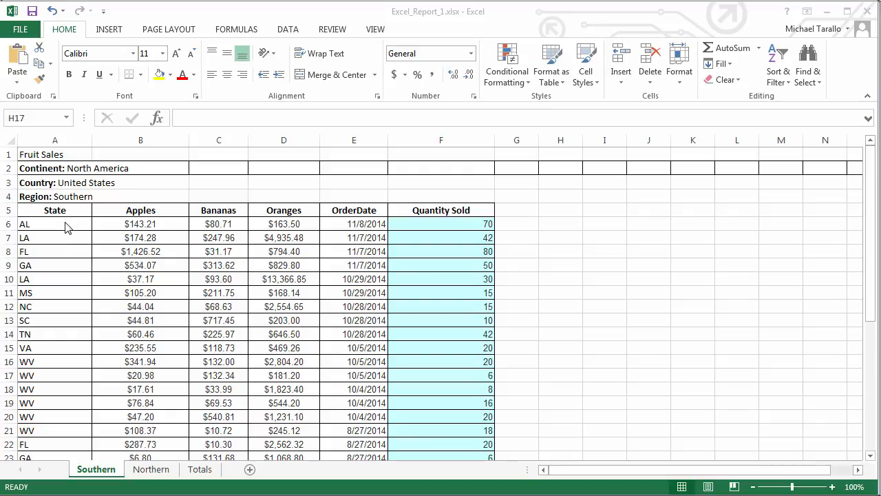
{"action": "mouse_move", "coordinate": [344, 246]}
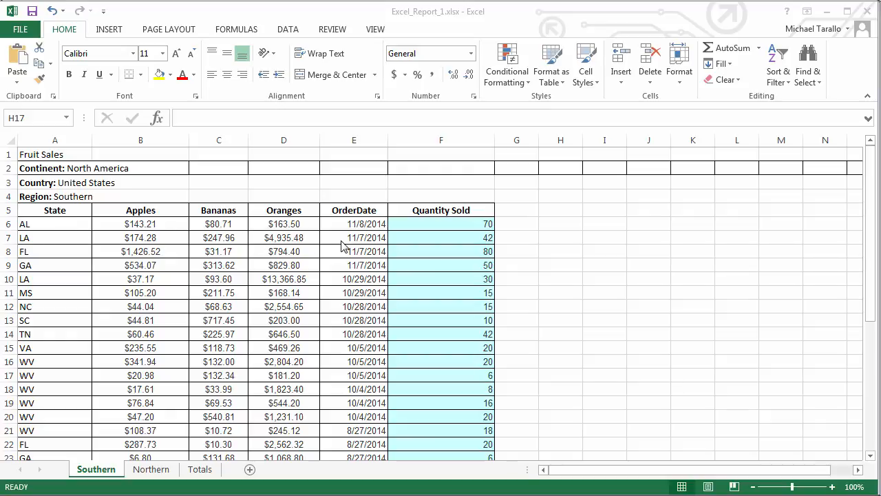
{"action": "mouse_move", "coordinate": [433, 248]}
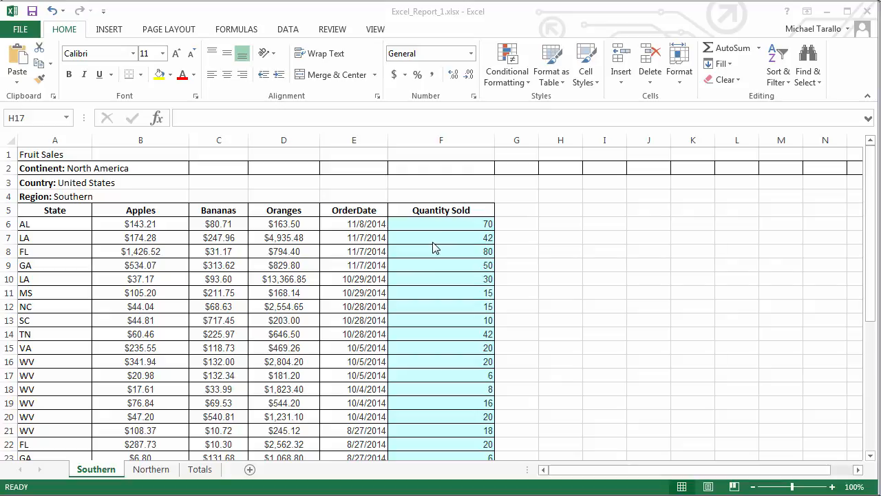
{"action": "mouse_move", "coordinate": [448, 234]}
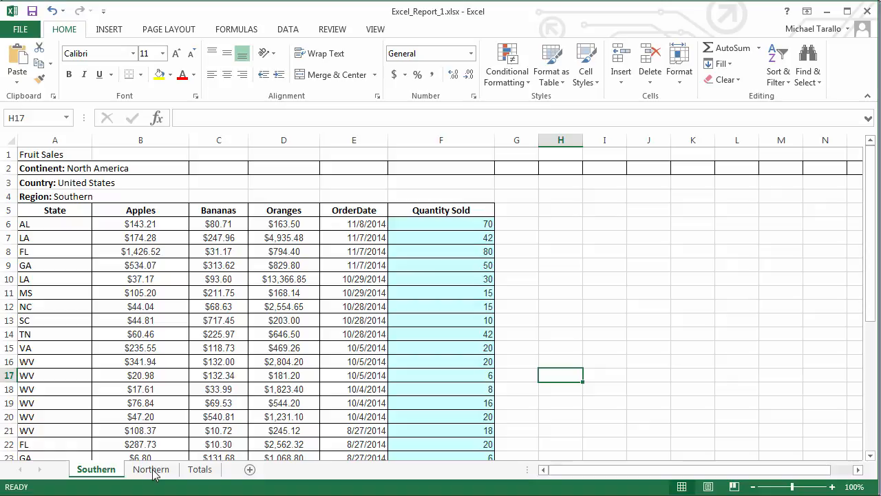
{"action": "left_click", "coordinate": [152, 468]}
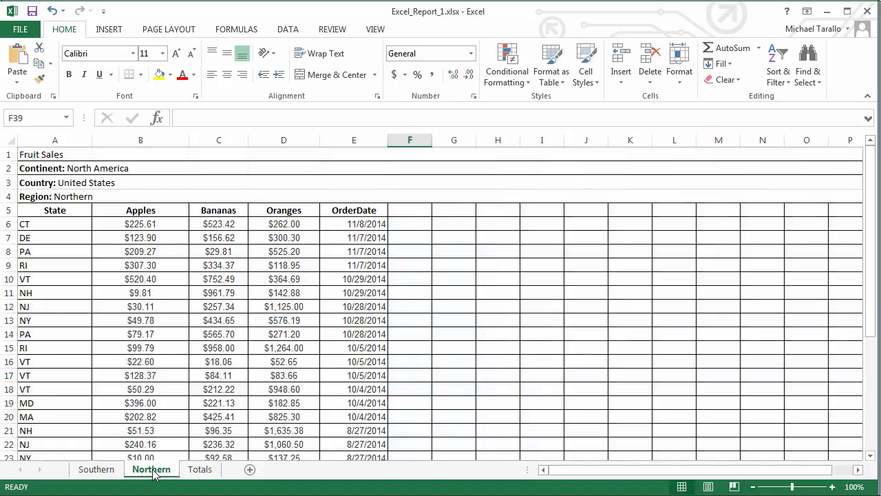
{"action": "left_click", "coordinate": [97, 468]}
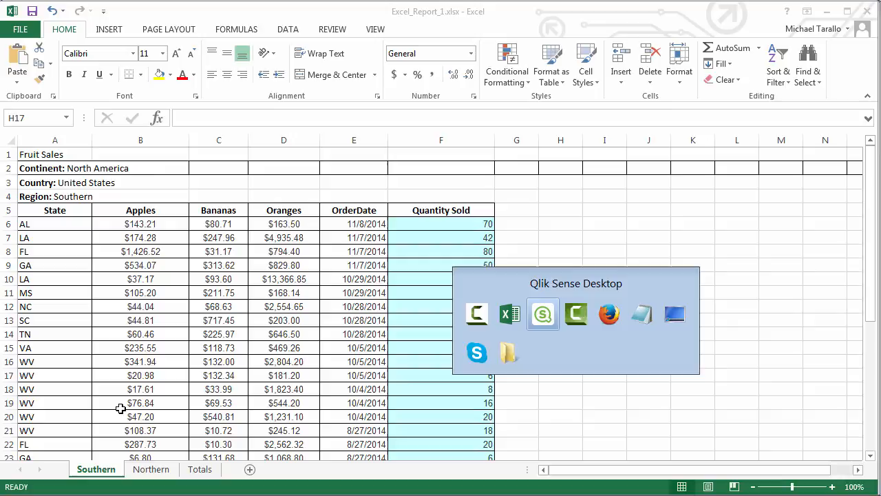
Step: Switch to Qlik Sense Desktop and open the DataPrepCrosstab app from the hub
{"action": "left_click", "coordinate": [543, 314]}
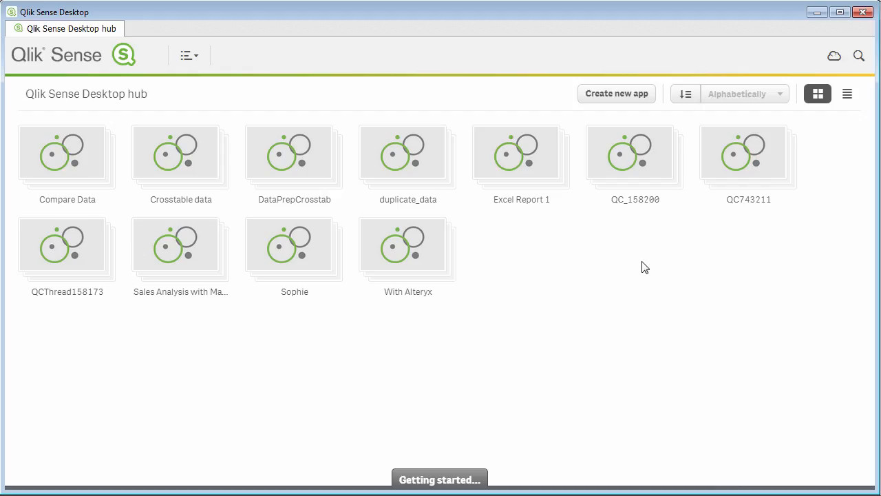
{"action": "double_click", "coordinate": [295, 153]}
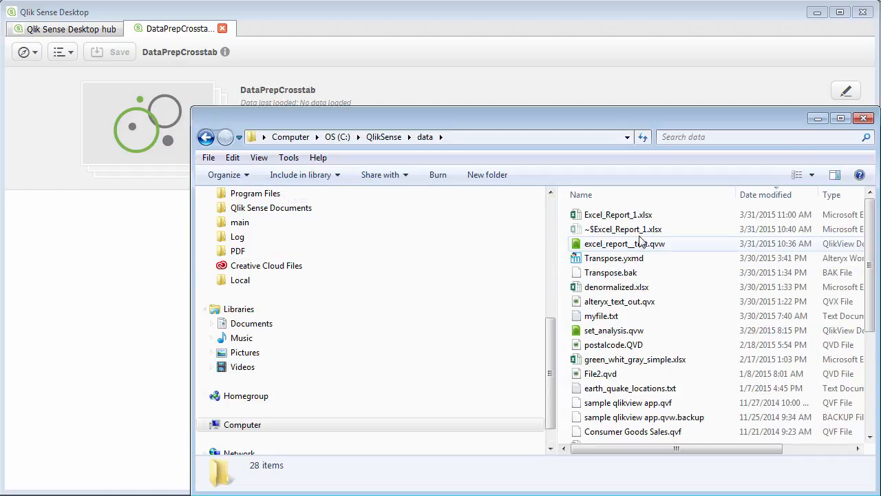
Step: Choose Excel_Report_1.xlsx as the data source and raise the header size to 1
{"action": "left_click", "coordinate": [617, 215]}
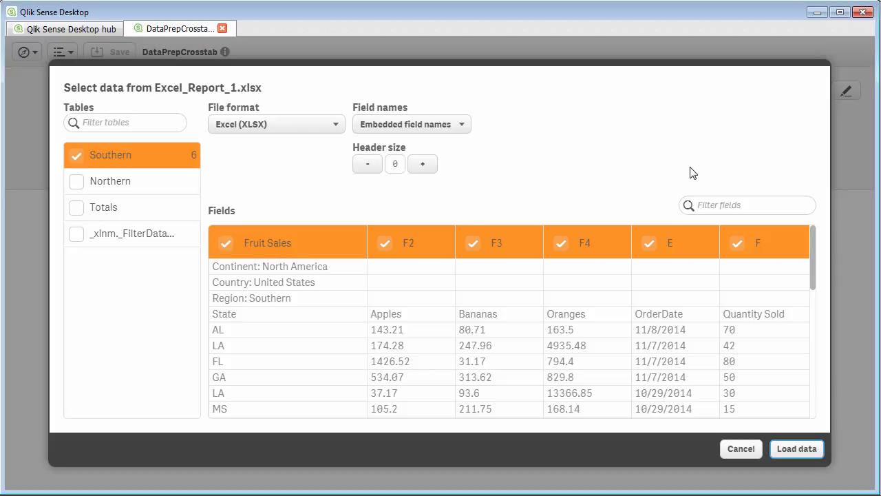
{"action": "mouse_move", "coordinate": [161, 189]}
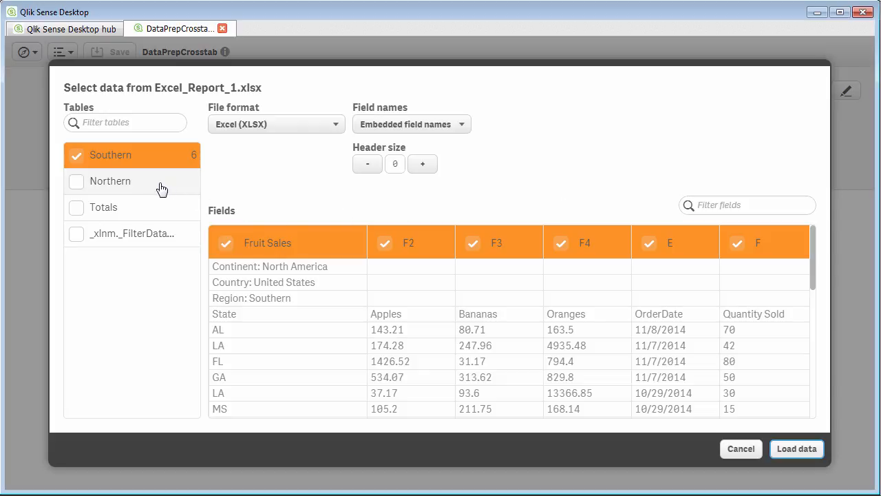
{"action": "mouse_move", "coordinate": [281, 247]}
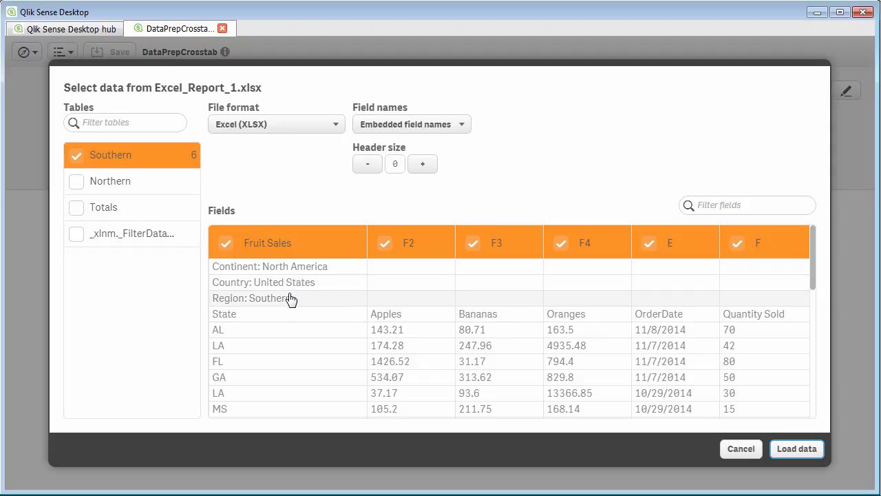
{"action": "mouse_move", "coordinate": [423, 164]}
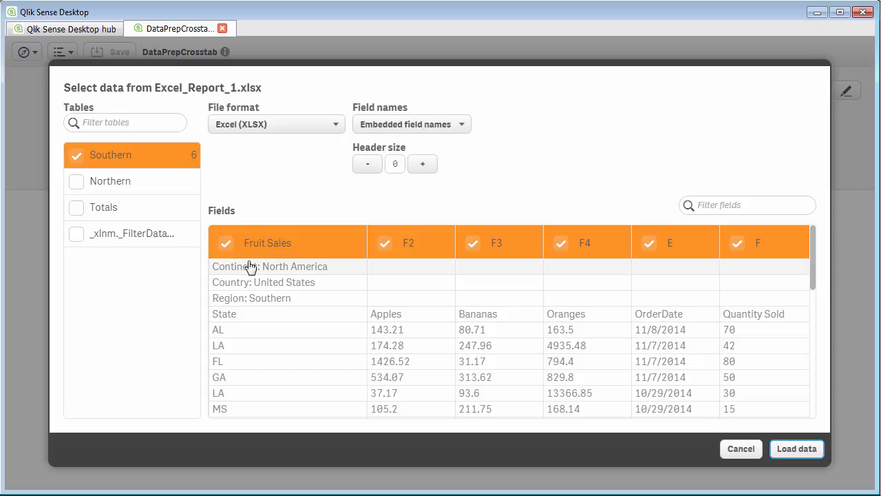
{"action": "mouse_move", "coordinate": [273, 325]}
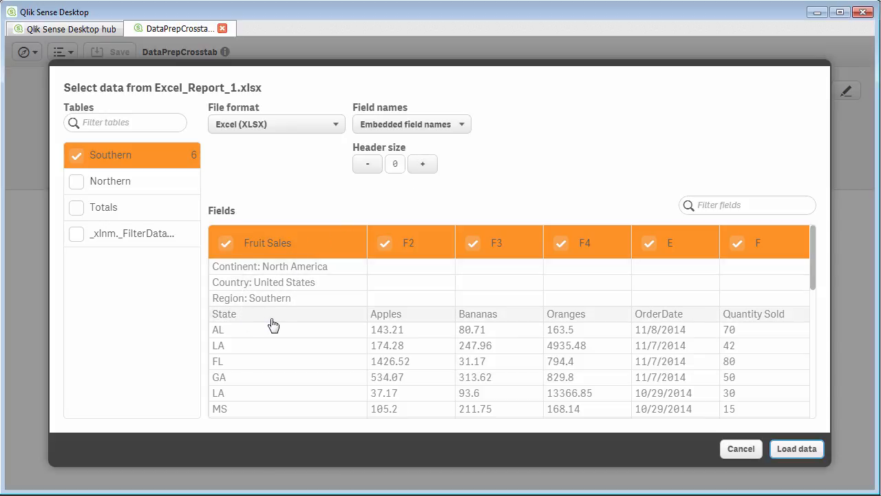
{"action": "left_click", "coordinate": [422, 164]}
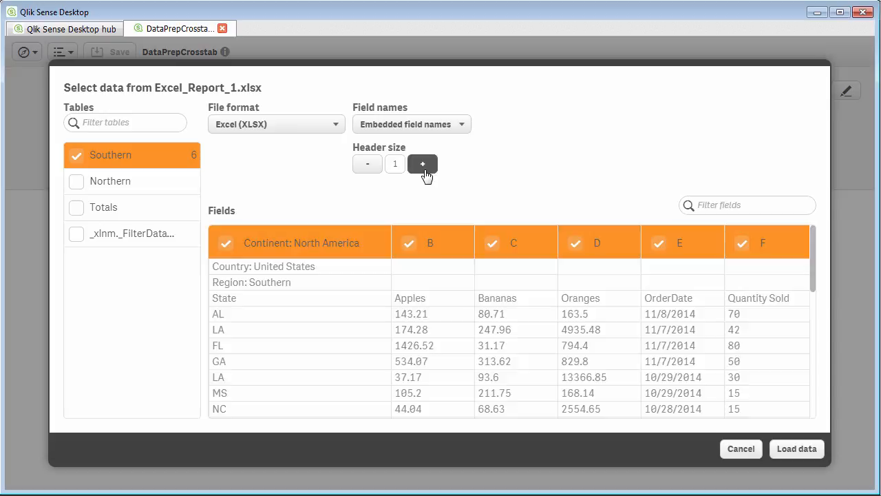
Step: Load the Southern sheet with header size 4 and Quantity Sold excluded, then return to Excel
{"action": "left_click", "coordinate": [422, 164]}
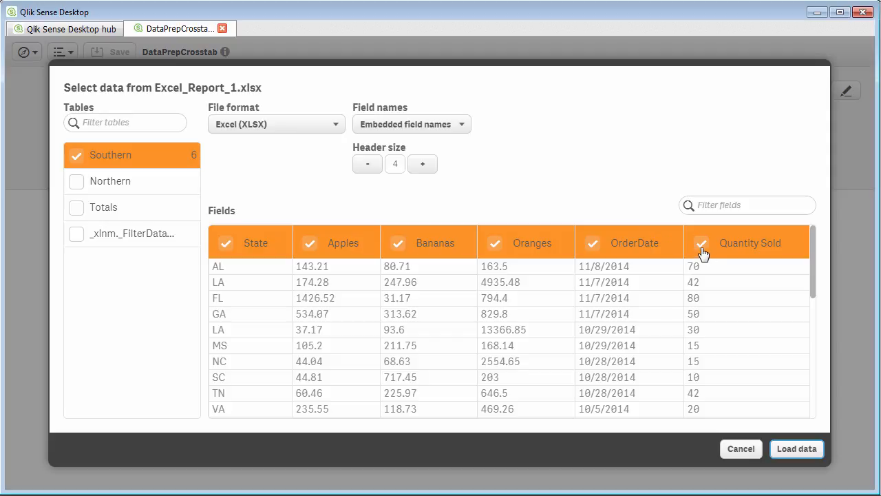
{"action": "left_click", "coordinate": [701, 242]}
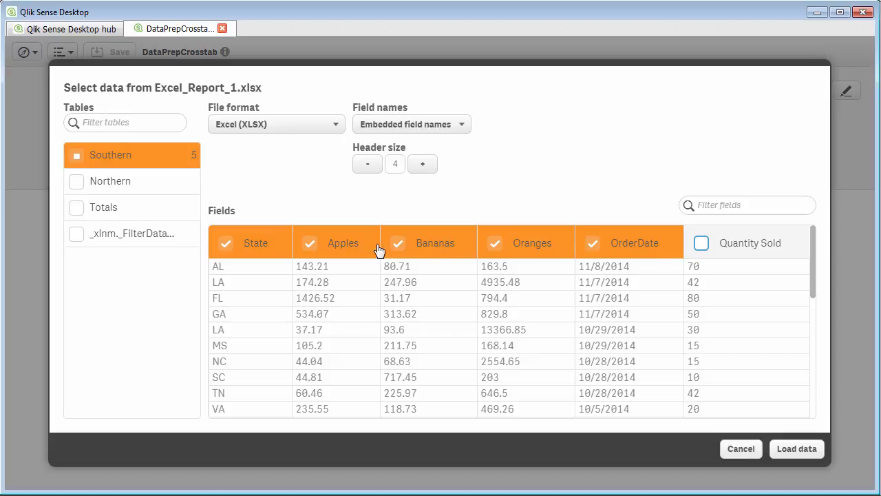
{"action": "mouse_move", "coordinate": [636, 248]}
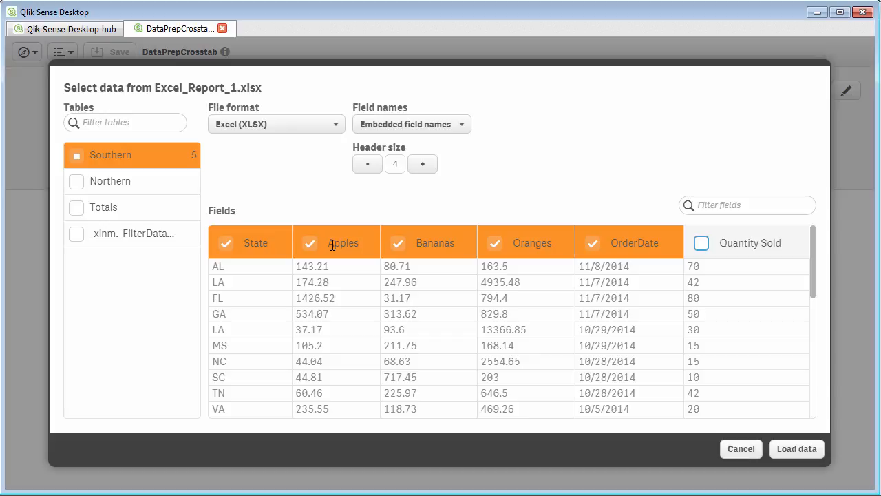
{"action": "mouse_move", "coordinate": [446, 260]}
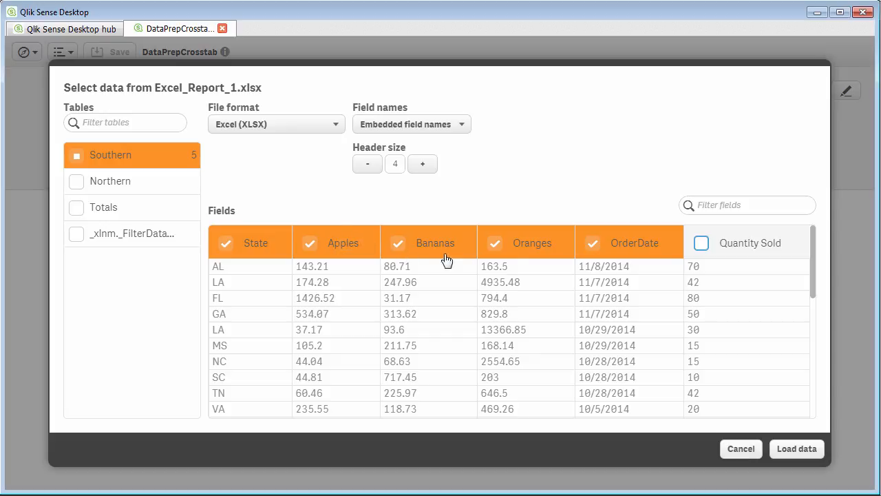
{"action": "mouse_move", "coordinate": [490, 205]}
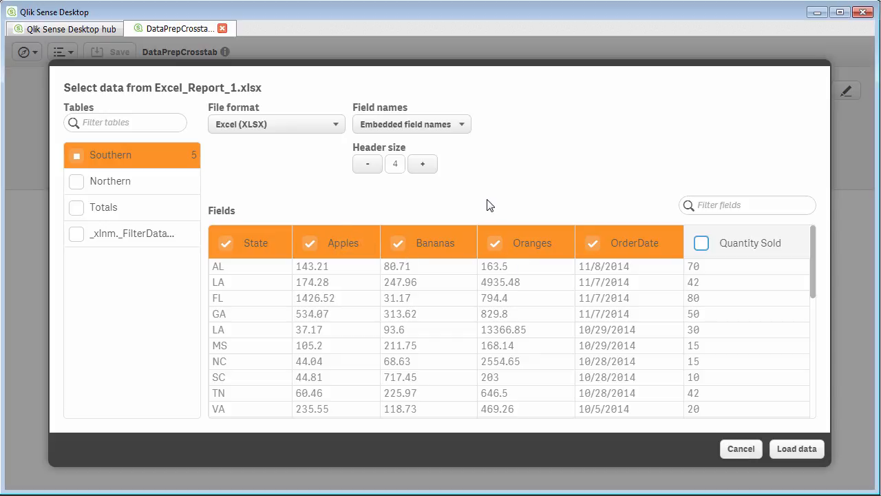
{"action": "left_click", "coordinate": [796, 449]}
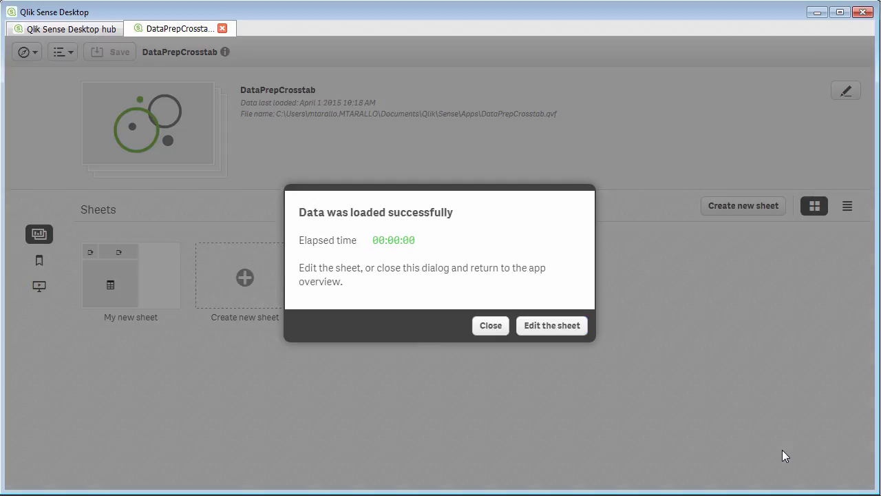
{"action": "left_click", "coordinate": [490, 325]}
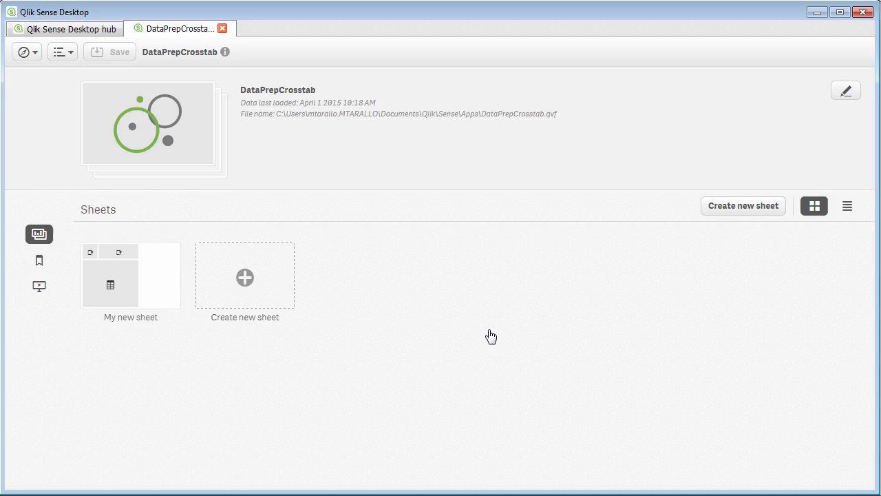
{"action": "key", "text": "alt+tab"}
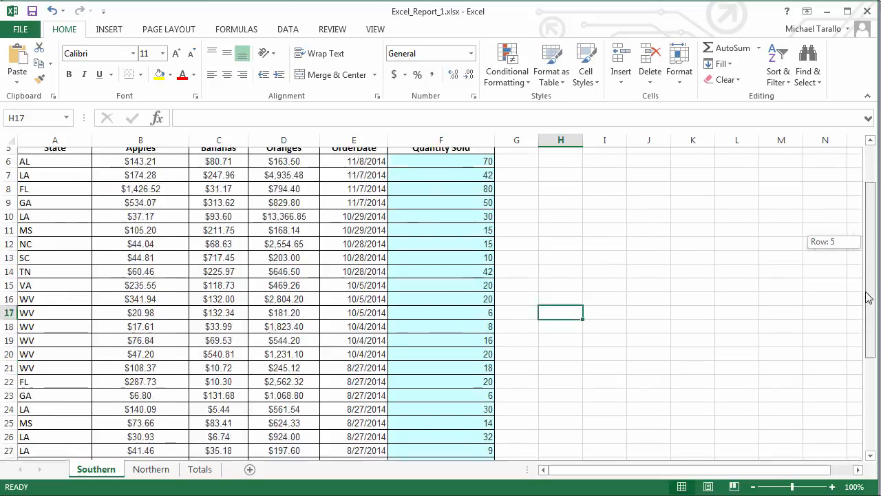
Step: Scroll to the Total row of the Southern sheet and switch back to Qlik Sense Desktop
{"action": "scroll", "scroll_direction": "down", "scroll_amount": 3}
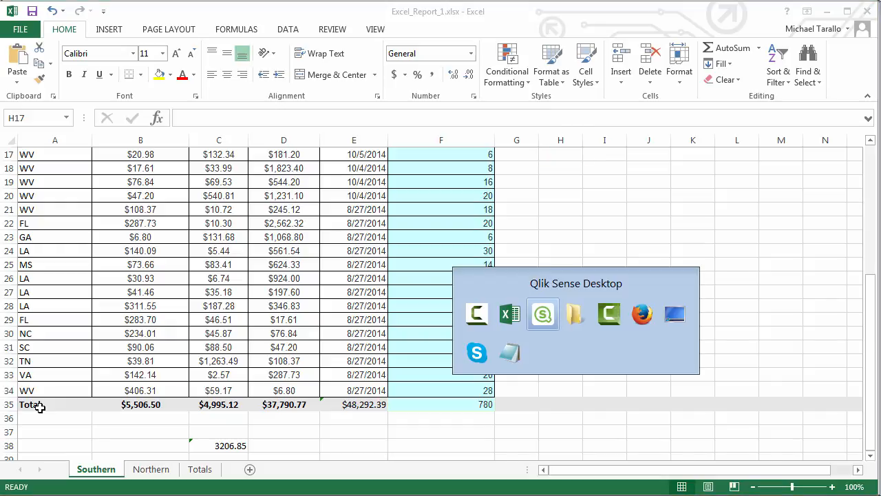
{"action": "left_click", "coordinate": [543, 314]}
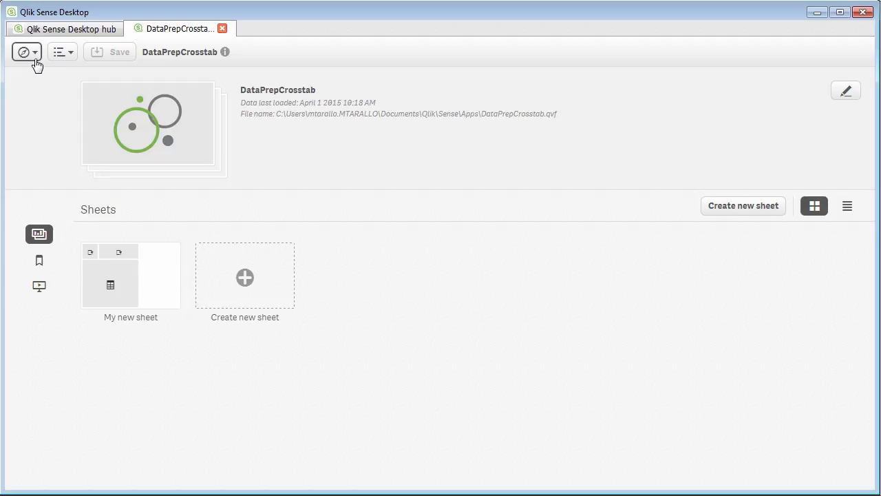
Step: In the Data load editor, end the Southern LOAD statement with where State <> 'Total';
{"action": "left_click", "coordinate": [26, 52]}
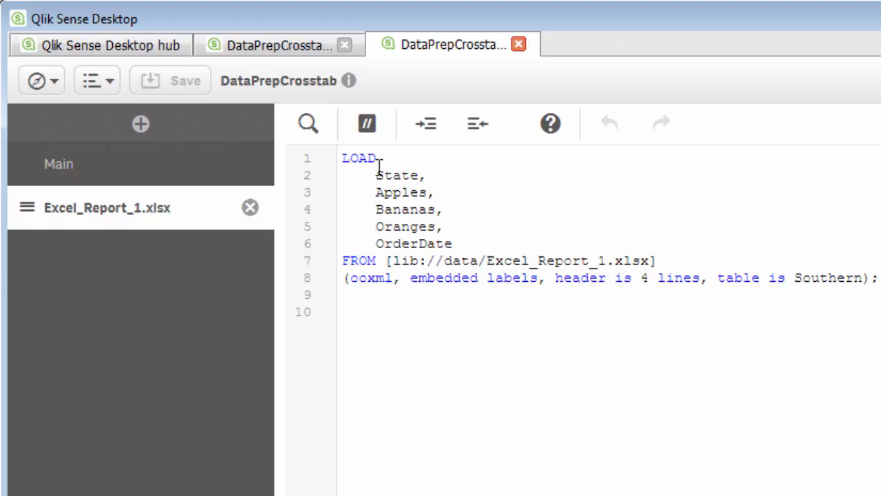
{"action": "left_click_drag", "start_coordinate": [374, 175], "coordinate": [452, 242]}
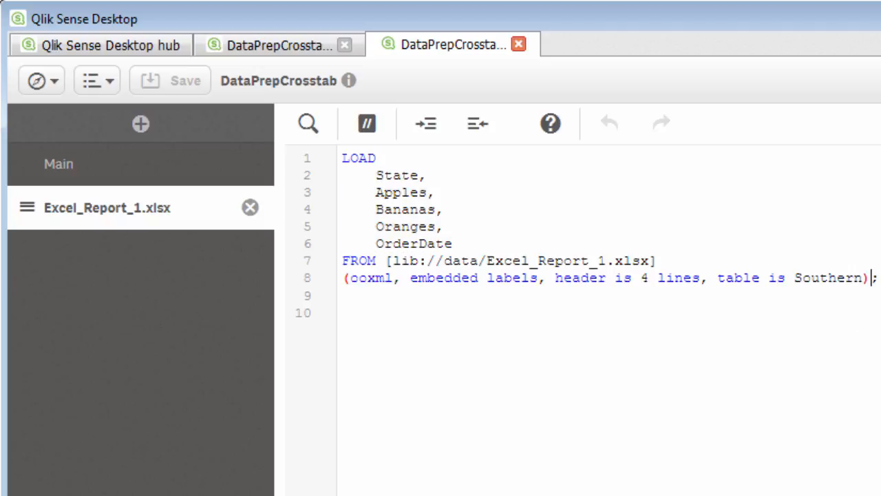
{"action": "key", "text": "Enter"}
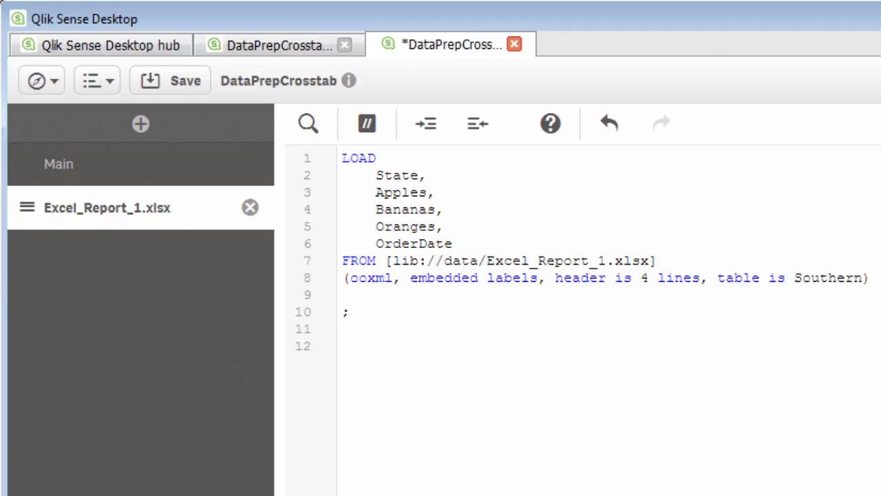
{"action": "type", "text": "where"}
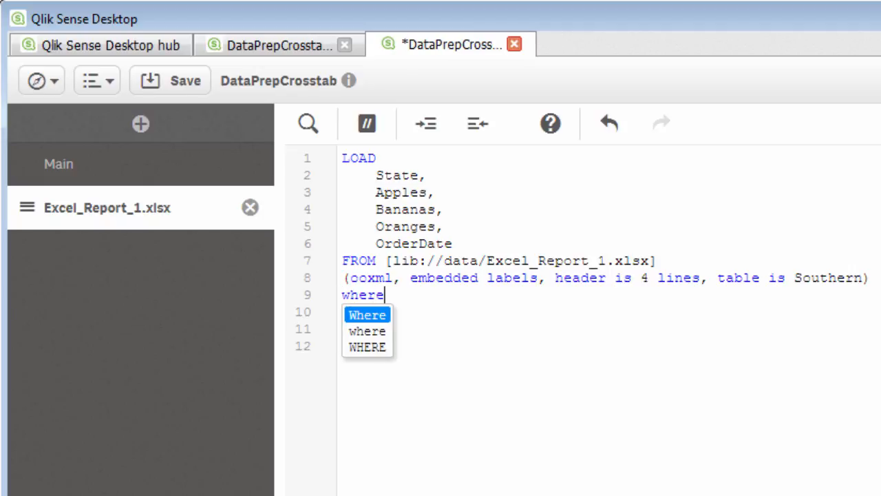
{"action": "type", "text": "State <>"}
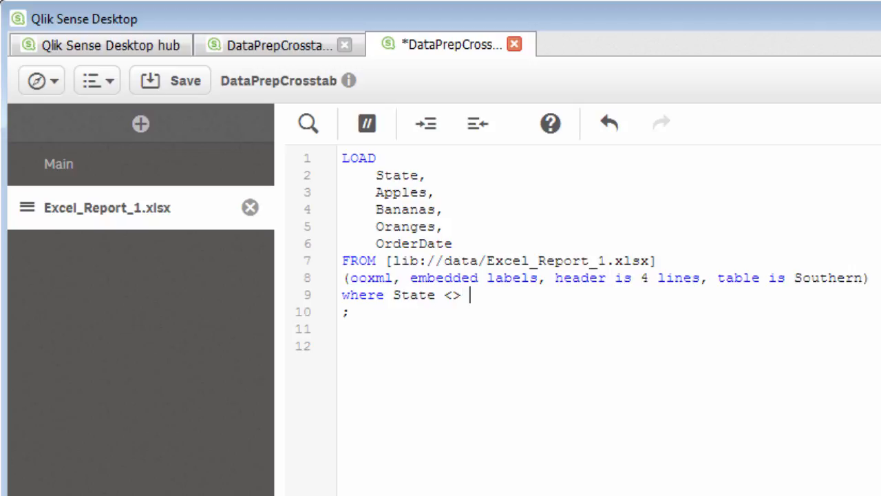
{"action": "type", "text": "'Total'"}
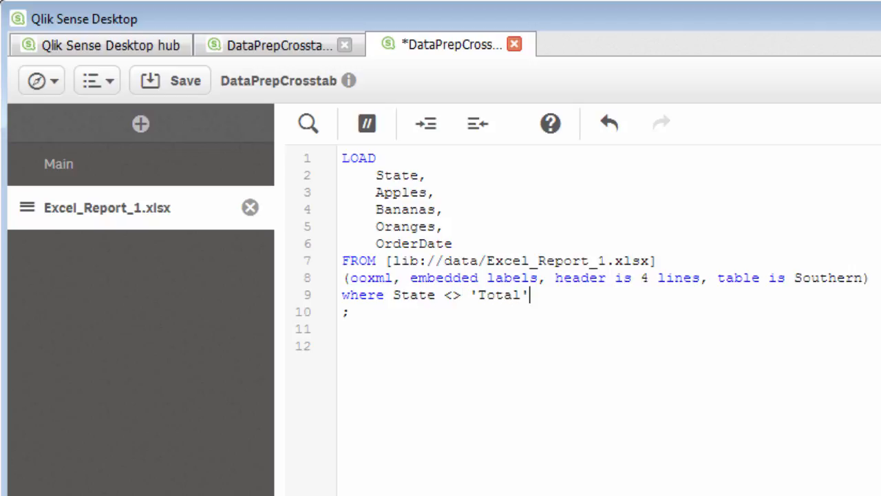
{"action": "type", "text": ";"}
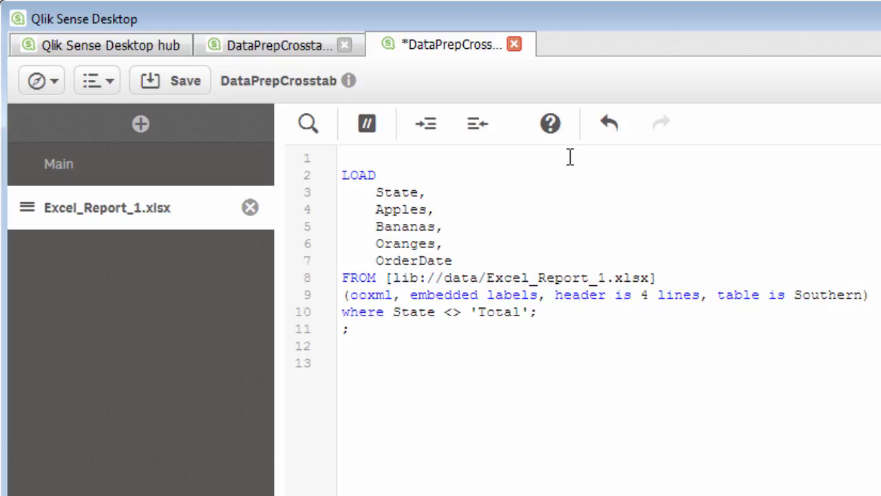
Step: Begin the script's first line with the CrossTable keyword from autocomplete
{"action": "type", "text": "Cross"}
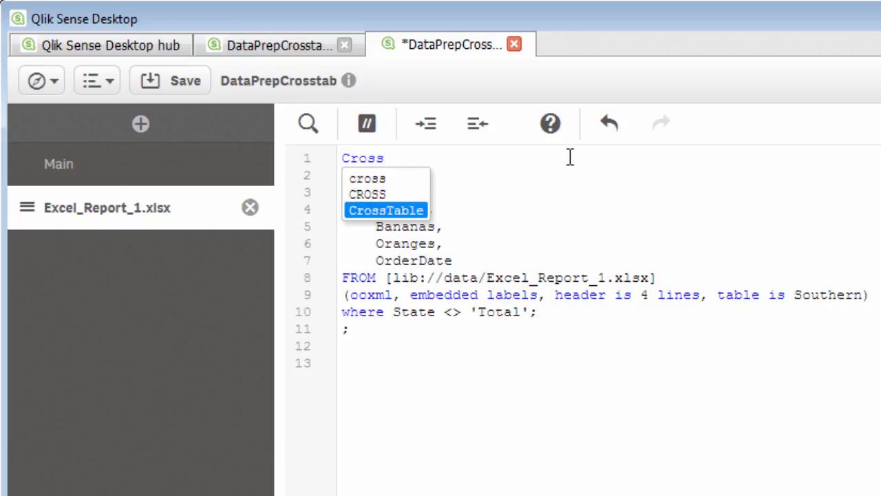
{"action": "left_click", "coordinate": [386, 209]}
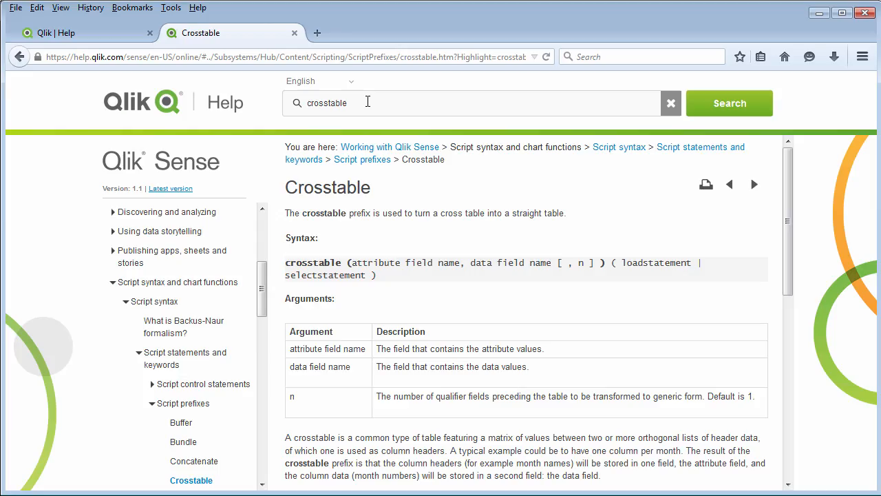
{"action": "mouse_move", "coordinate": [506, 258]}
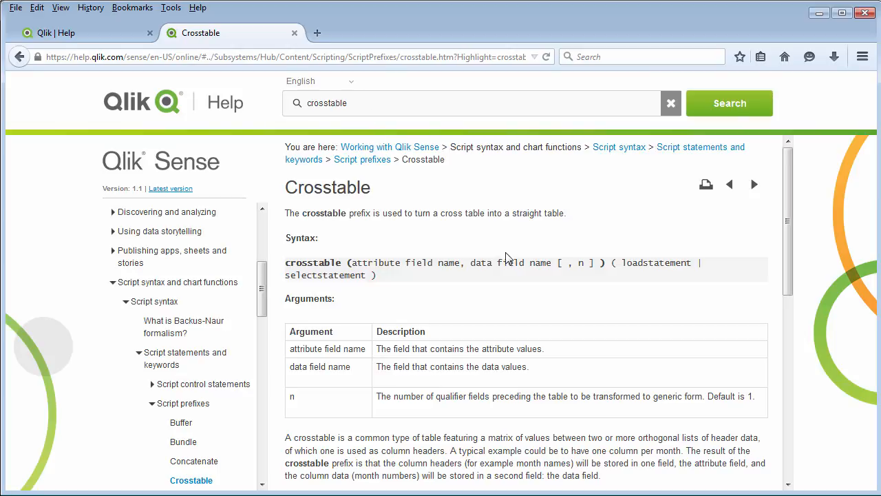
{"action": "mouse_move", "coordinate": [391, 258]}
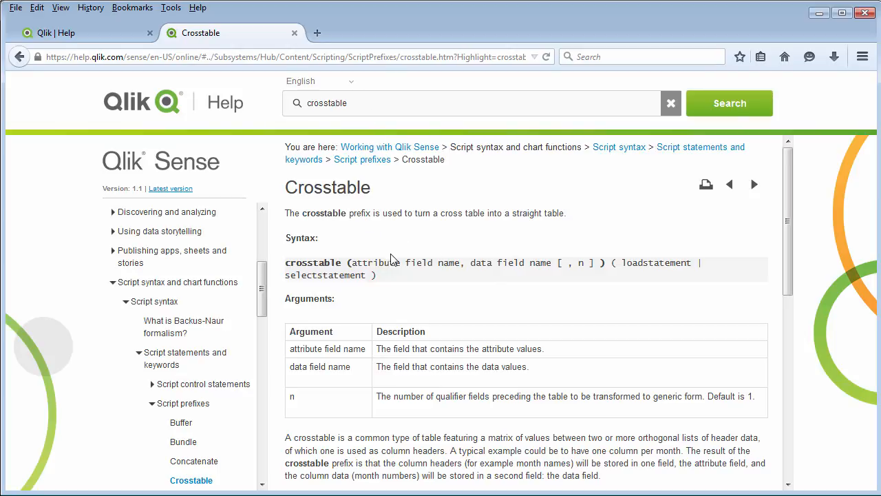
{"action": "mouse_move", "coordinate": [496, 278]}
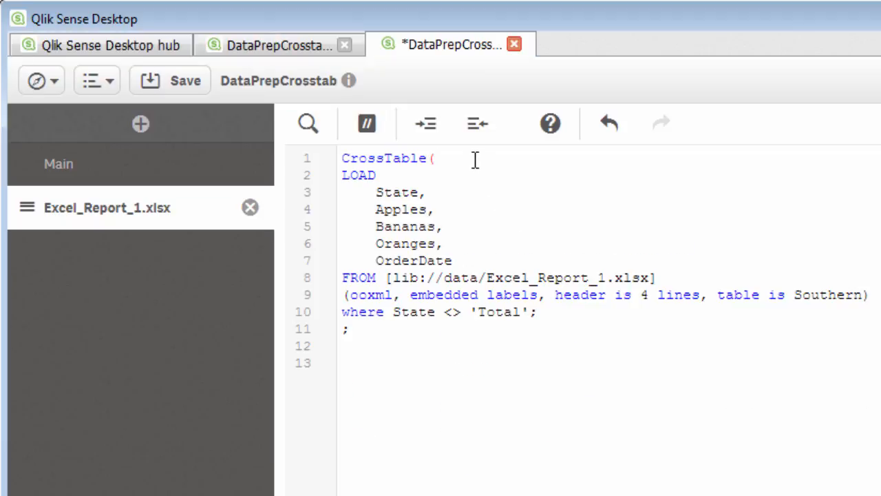
Step: Fill in the prefix arguments so it reads CrossTable(Item,Sales)
{"action": "left_click", "coordinate": [432, 157]}
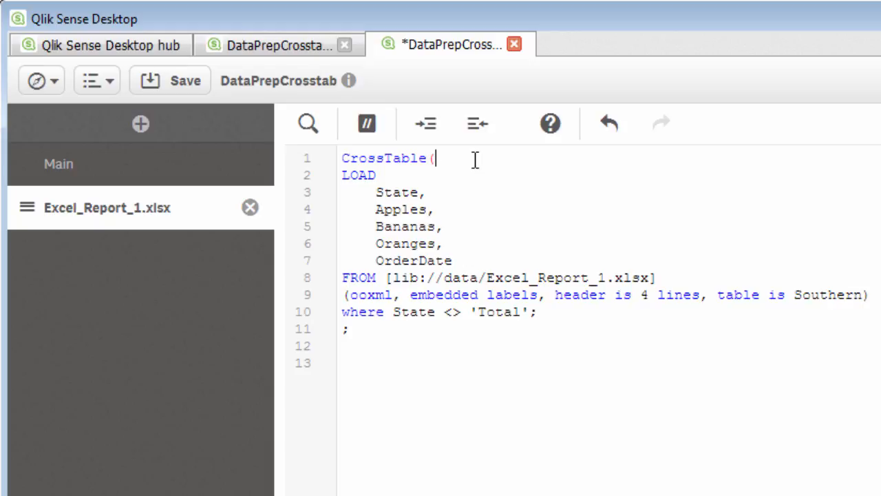
{"action": "type", "text": "Item"}
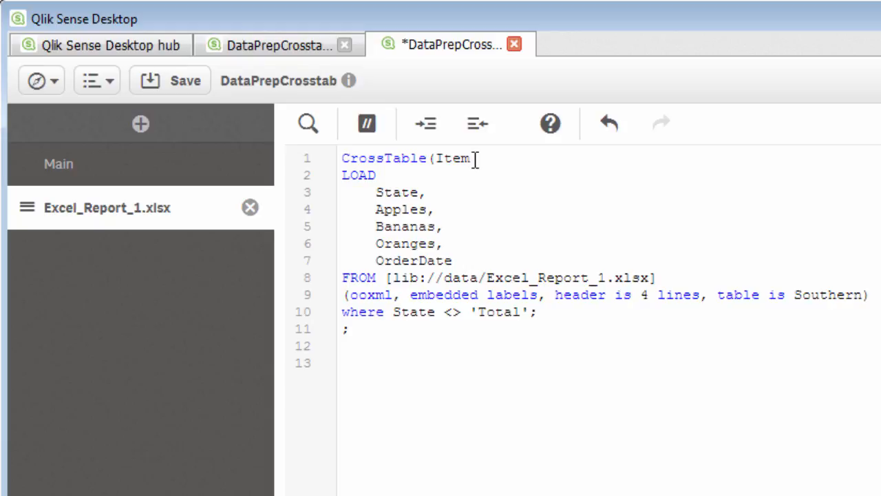
{"action": "left_click", "coordinate": [474, 157]}
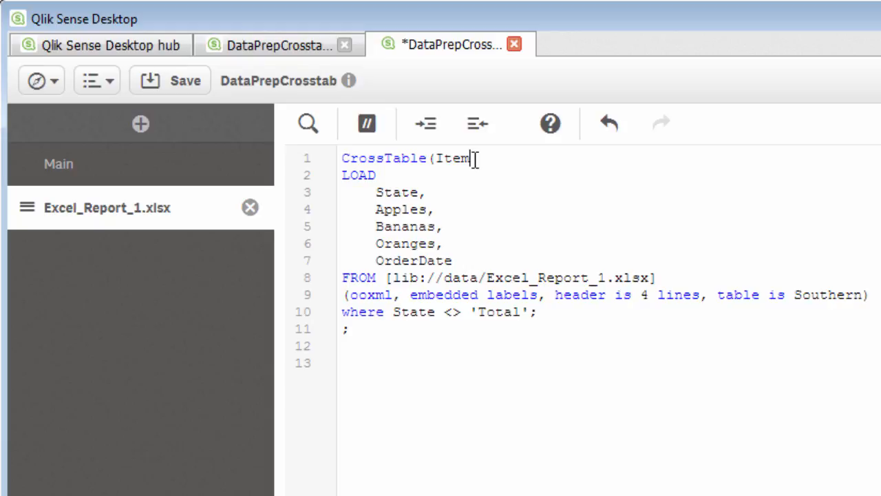
{"action": "type", "text": ","}
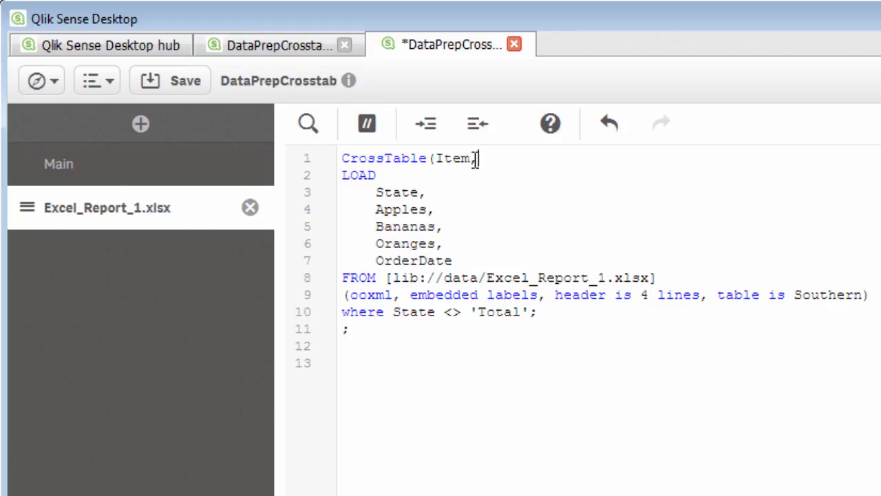
{"action": "type", "text": "Sales"}
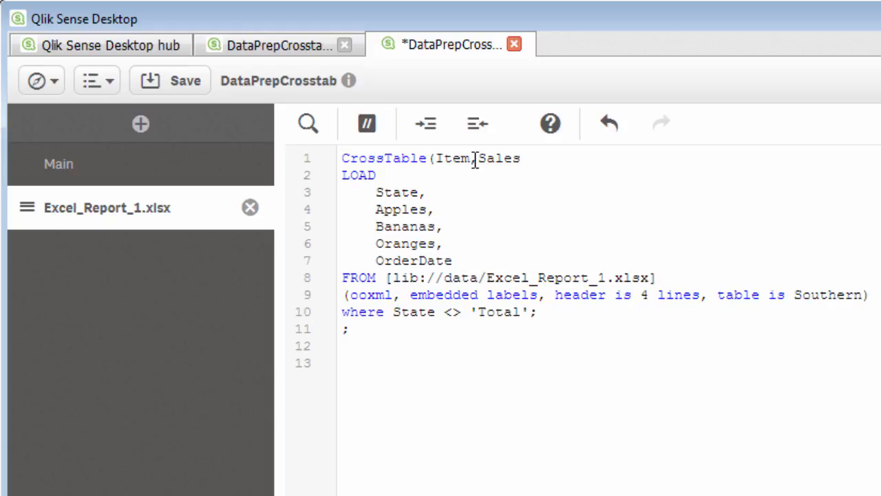
{"action": "type", "text": ")"}
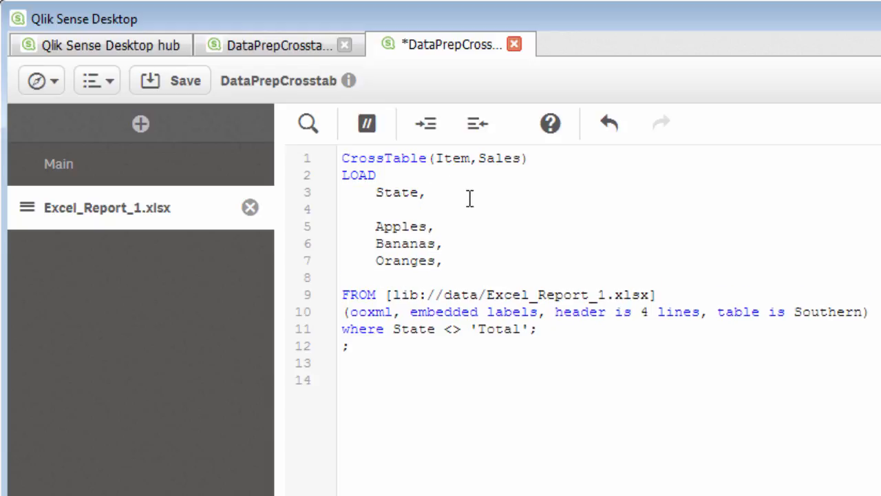
Step: List OrderDate second, extend the prefix to CrossTable(Item,Sales,2), reload the data and go to the app overview
{"action": "type", "text": "OrderDate"}
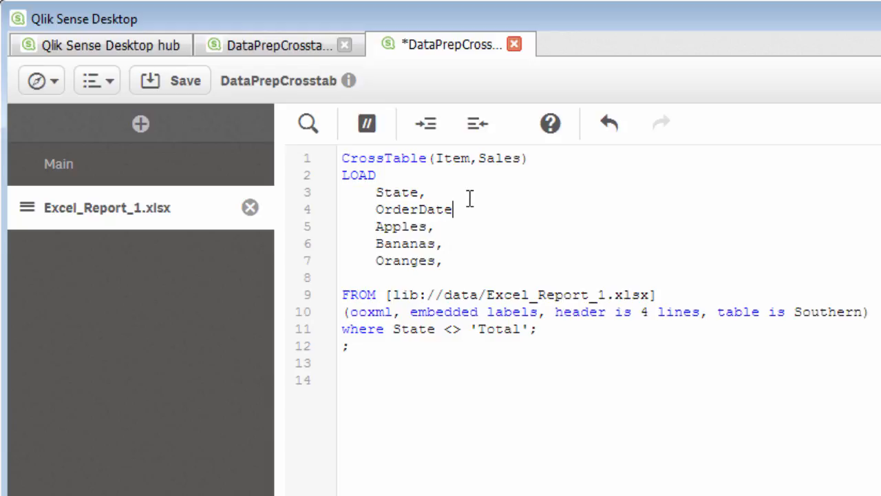
{"action": "type", "text": ","}
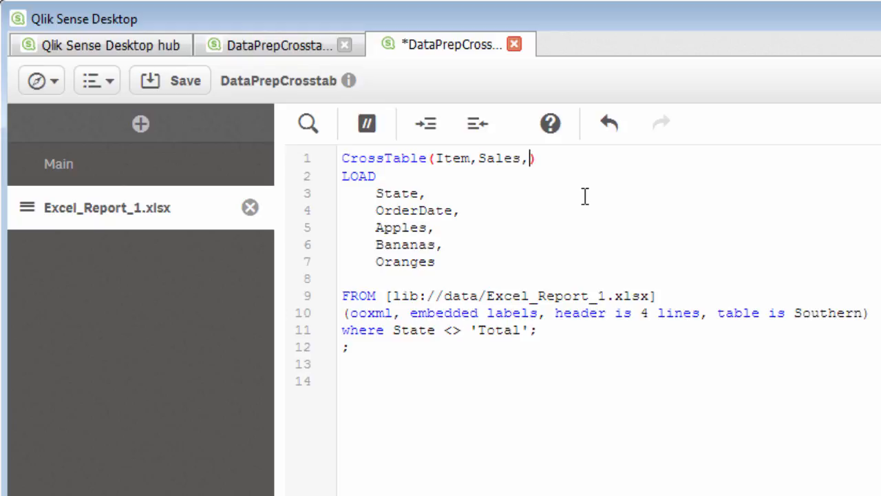
{"action": "type", "text": "2"}
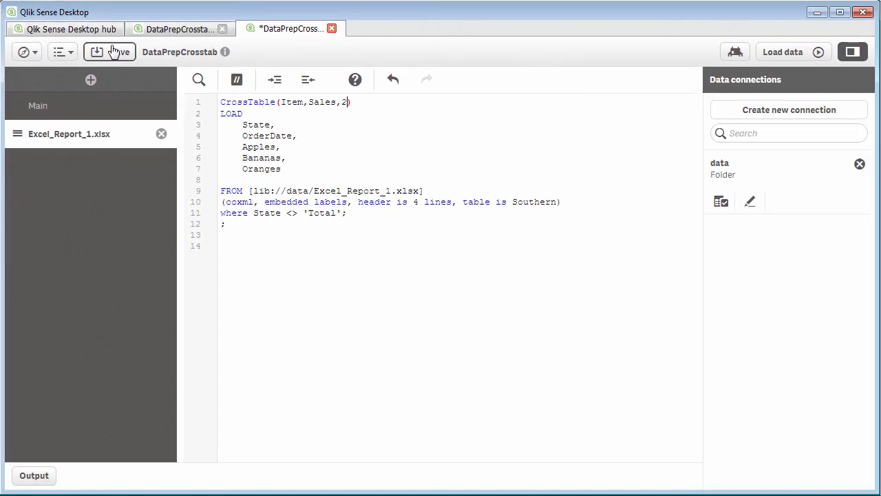
{"action": "left_click", "coordinate": [782, 52]}
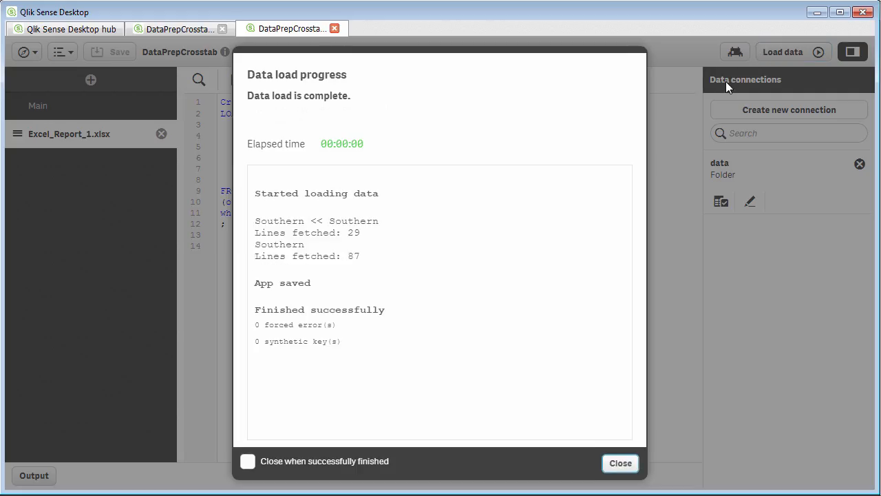
{"action": "left_click", "coordinate": [619, 462]}
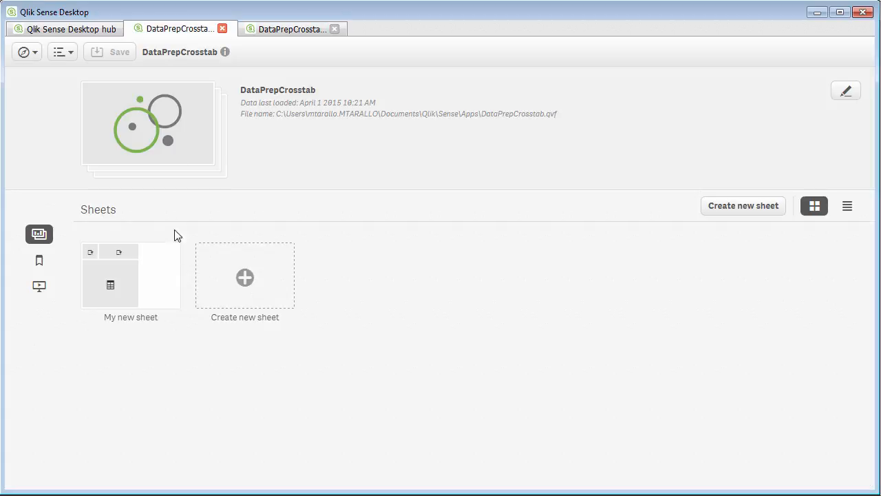
Step: View the unpivoted State, Item, OrderDate and Sales rows on My new sheet
{"action": "double_click", "coordinate": [130, 275]}
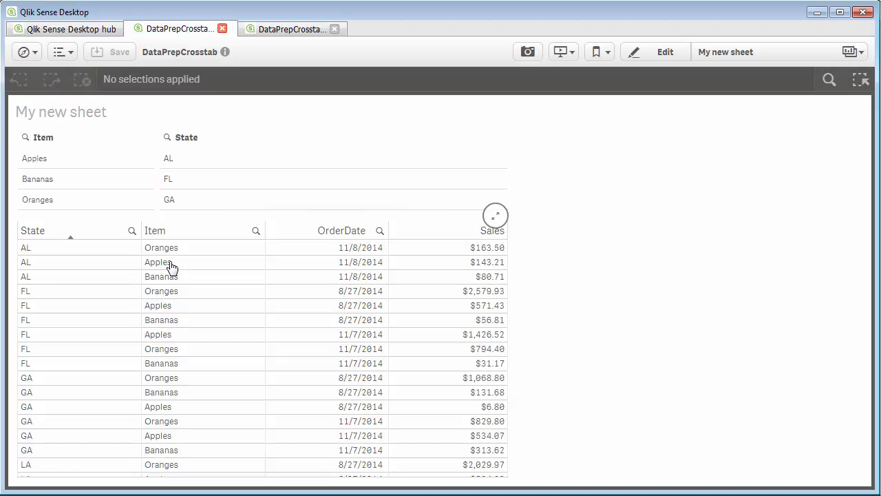
{"action": "mouse_move", "coordinate": [370, 370]}
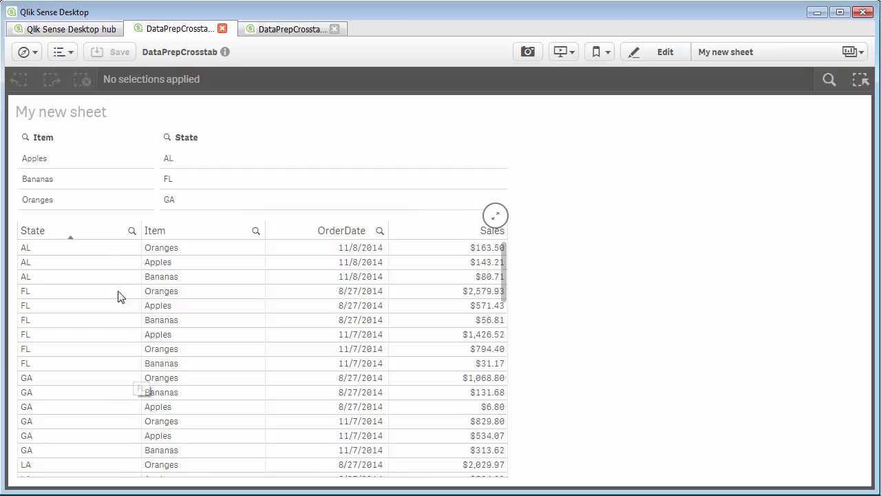
Step: Select Oranges in the Item filter pane to narrow the table
{"action": "left_click", "coordinate": [38, 199]}
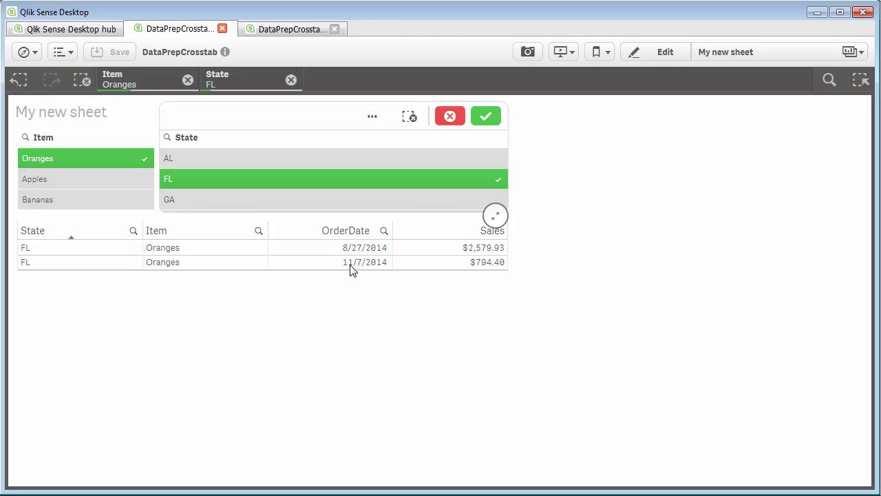
{"action": "mouse_move", "coordinate": [351, 256]}
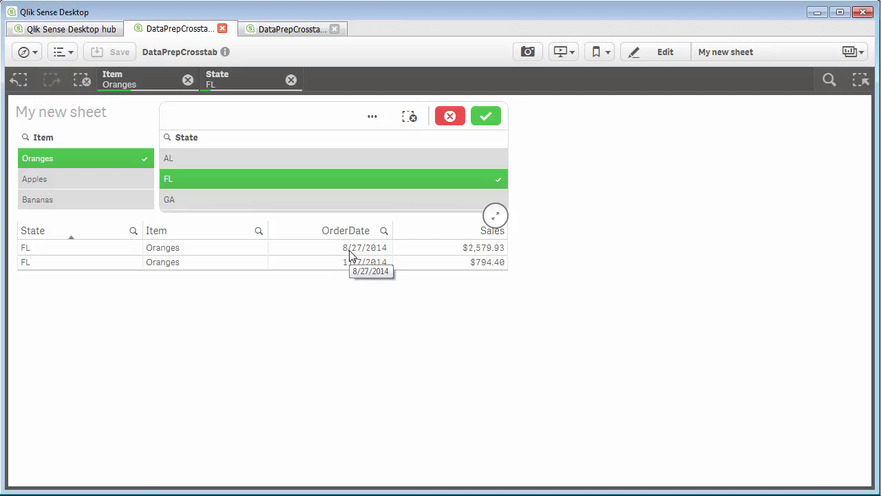
{"action": "mouse_move", "coordinate": [473, 262]}
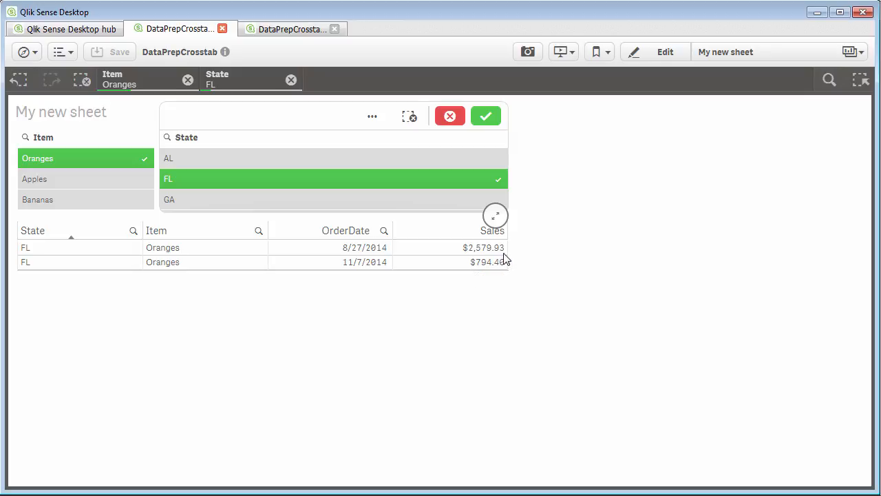
{"action": "mouse_move", "coordinate": [497, 273]}
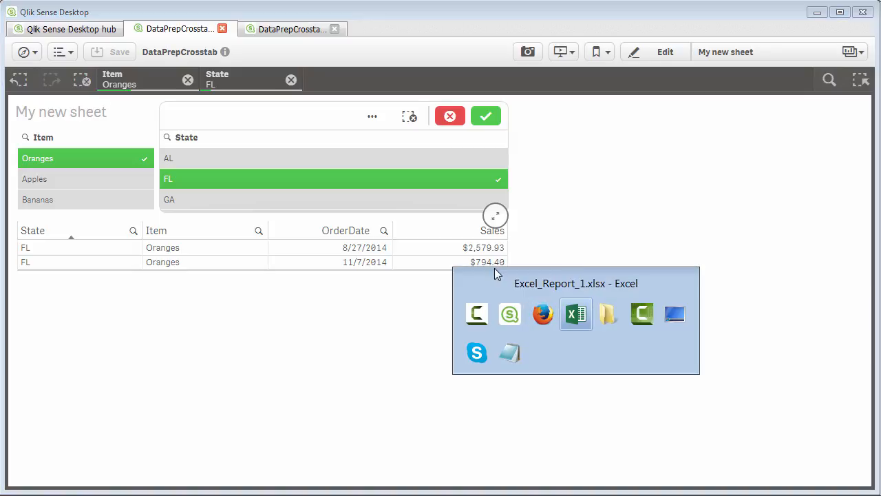
Step: Switch to Excel and filter the Southern sheet's State column to FL only
{"action": "left_click", "coordinate": [576, 314]}
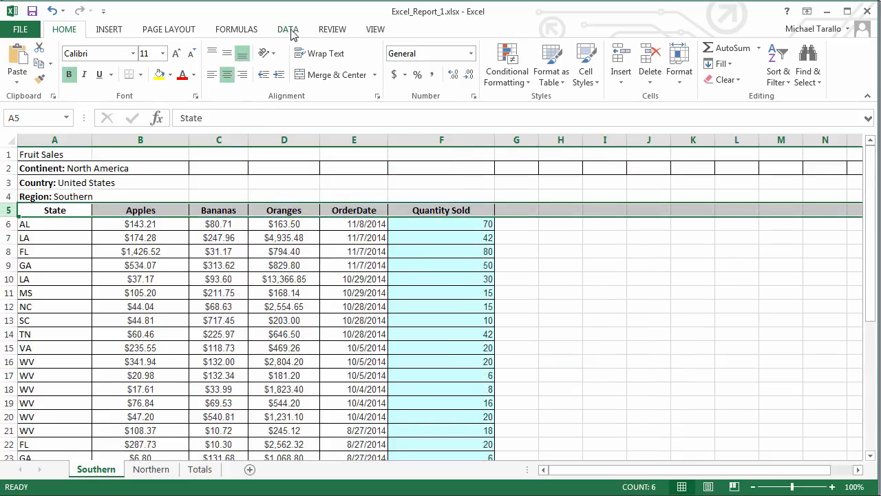
{"action": "left_click", "coordinate": [288, 29]}
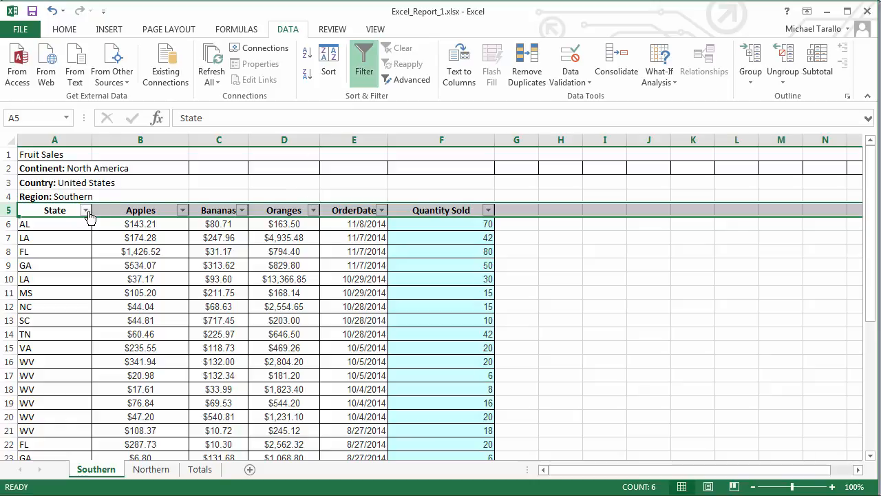
{"action": "left_click", "coordinate": [86, 209]}
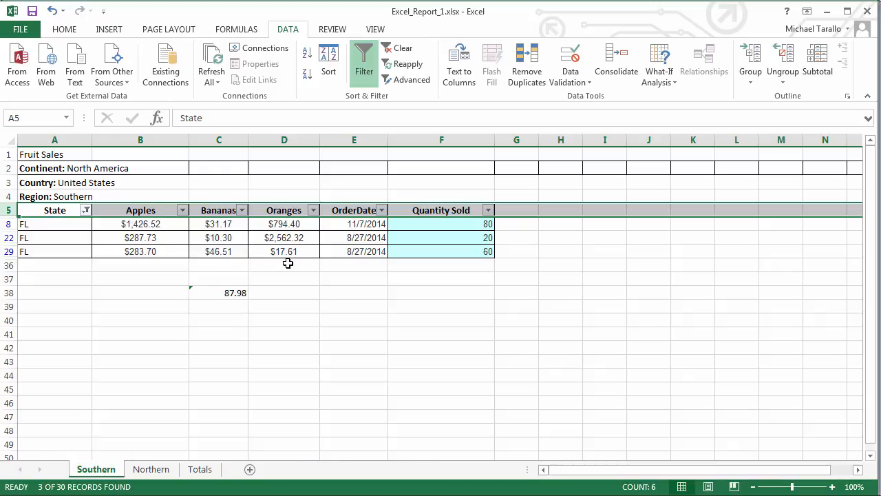
{"action": "mouse_move", "coordinate": [298, 231]}
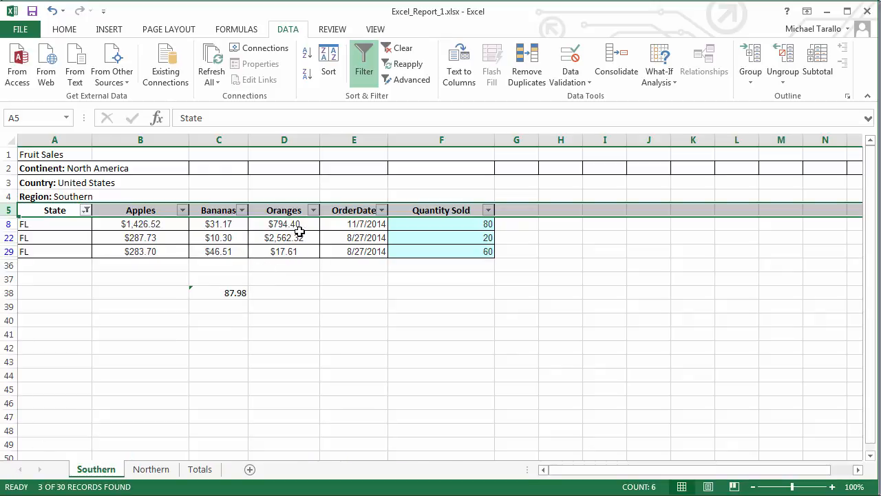
{"action": "mouse_move", "coordinate": [303, 230]}
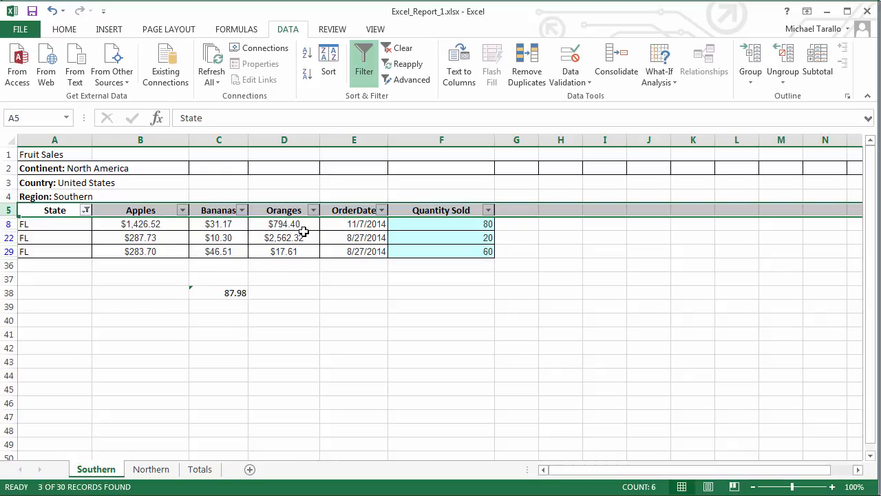
{"action": "mouse_move", "coordinate": [333, 239]}
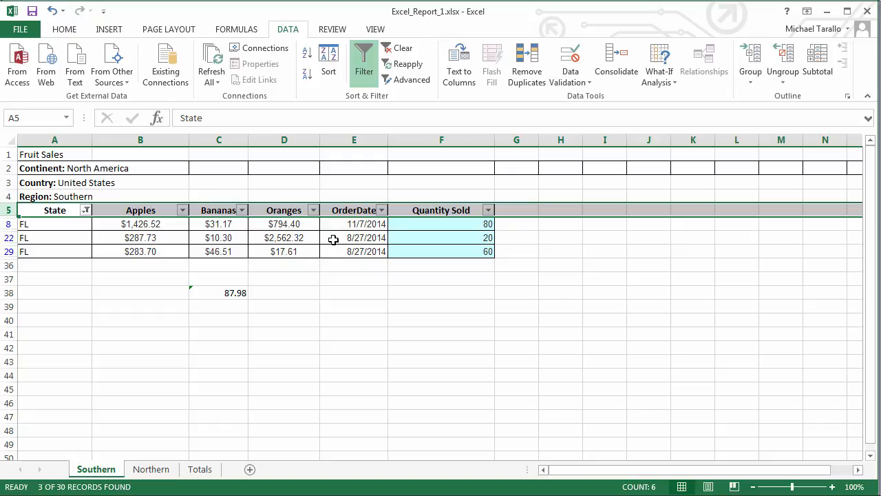
{"action": "mouse_move", "coordinate": [276, 248]}
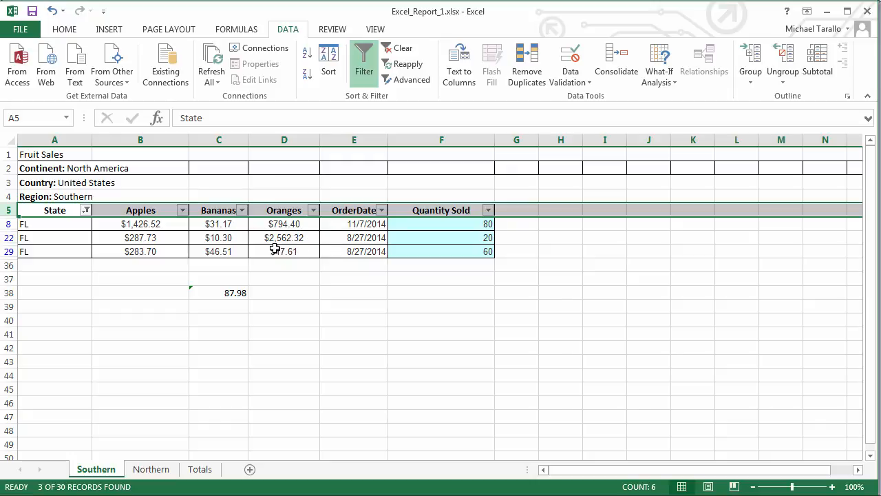
{"action": "mouse_move", "coordinate": [281, 260]}
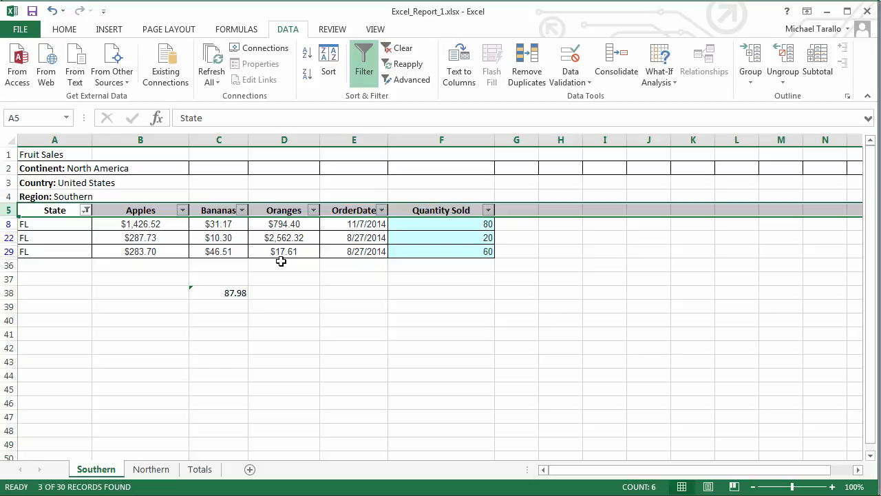
{"action": "mouse_move", "coordinate": [296, 262]}
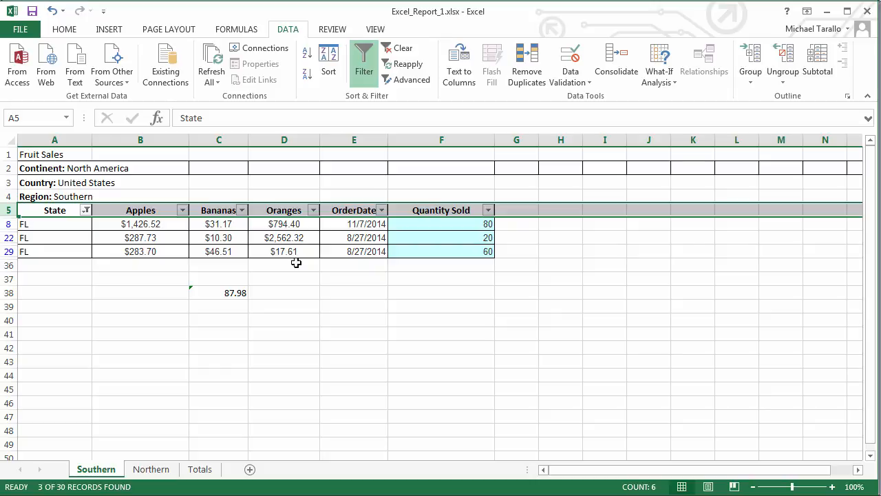